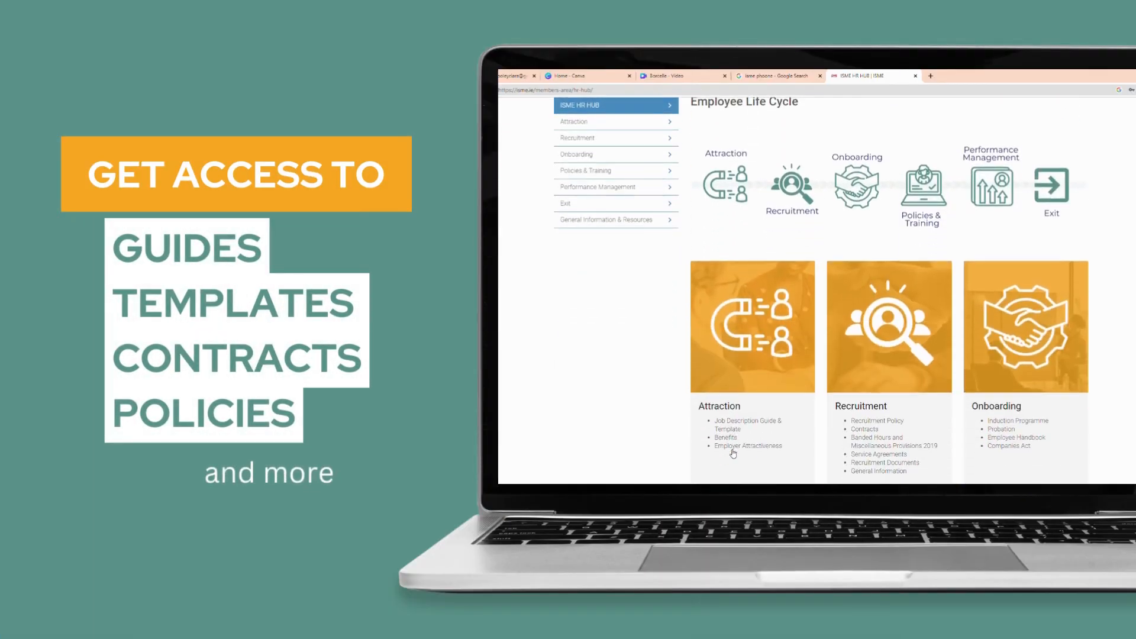
- Scroll past the lifecycle tiles to the Top Downloads, General Information and HR Blogs sections
{"action": "scroll", "scroll_direction": "down", "scroll_amount": 3}
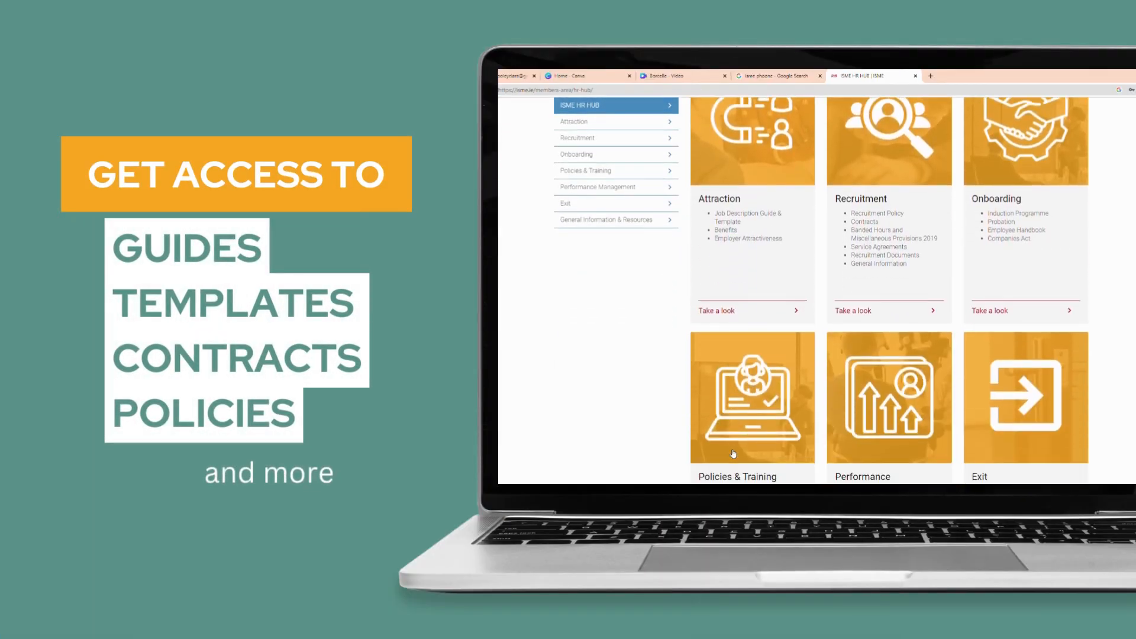
{"action": "scroll", "scroll_direction": "down", "scroll_amount": 3}
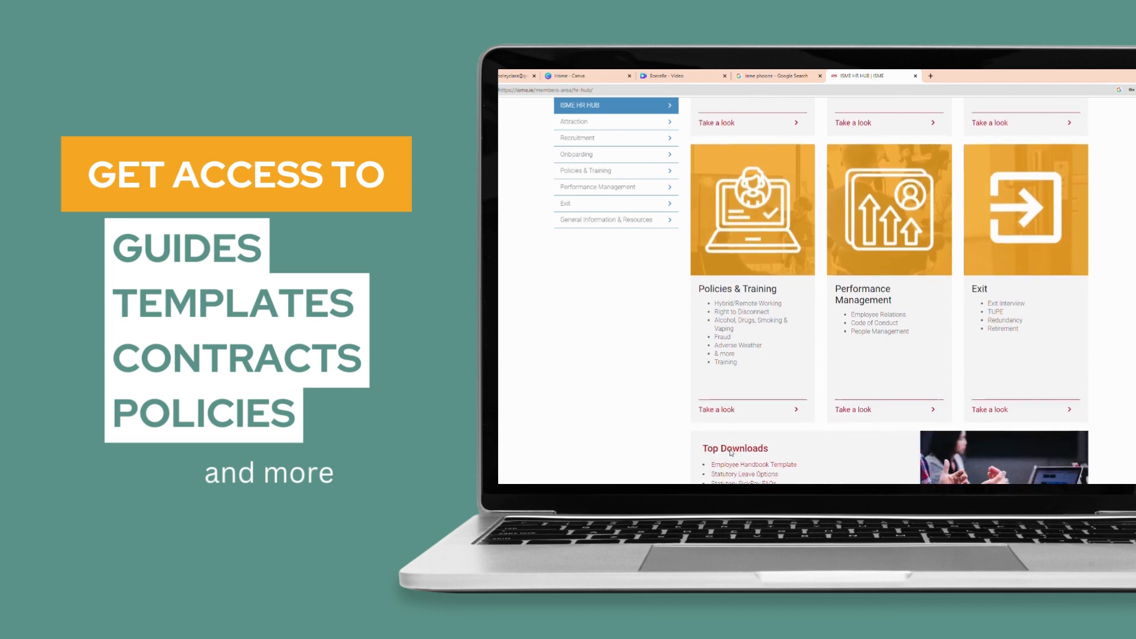
{"action": "scroll", "scroll_direction": "down", "scroll_amount": 3}
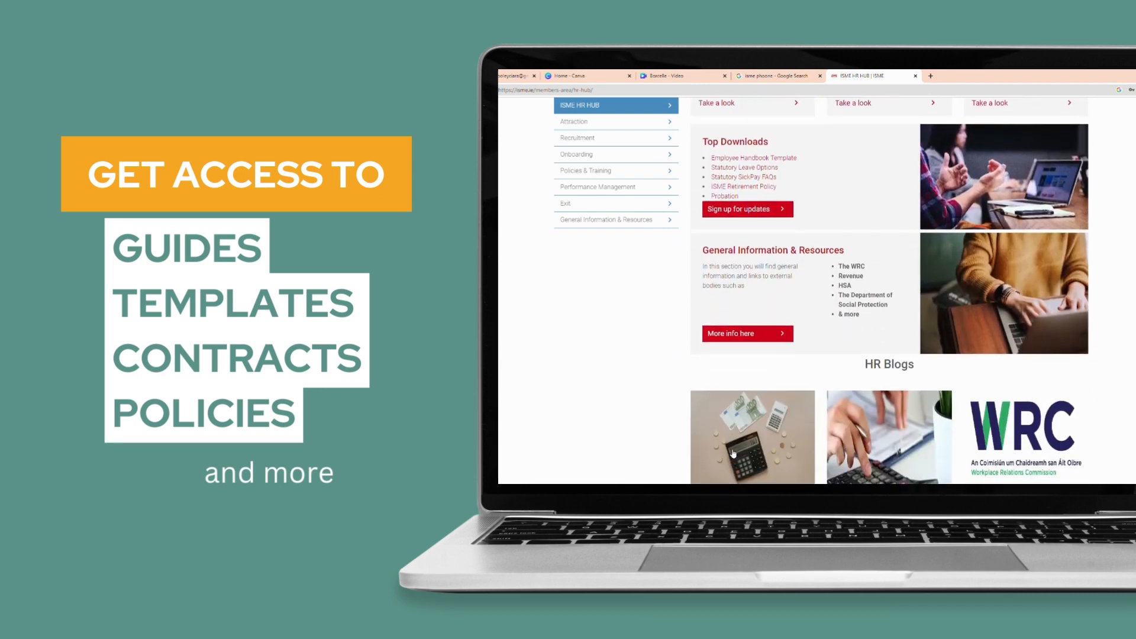
{"action": "scroll", "scroll_direction": "down", "scroll_amount": 3}
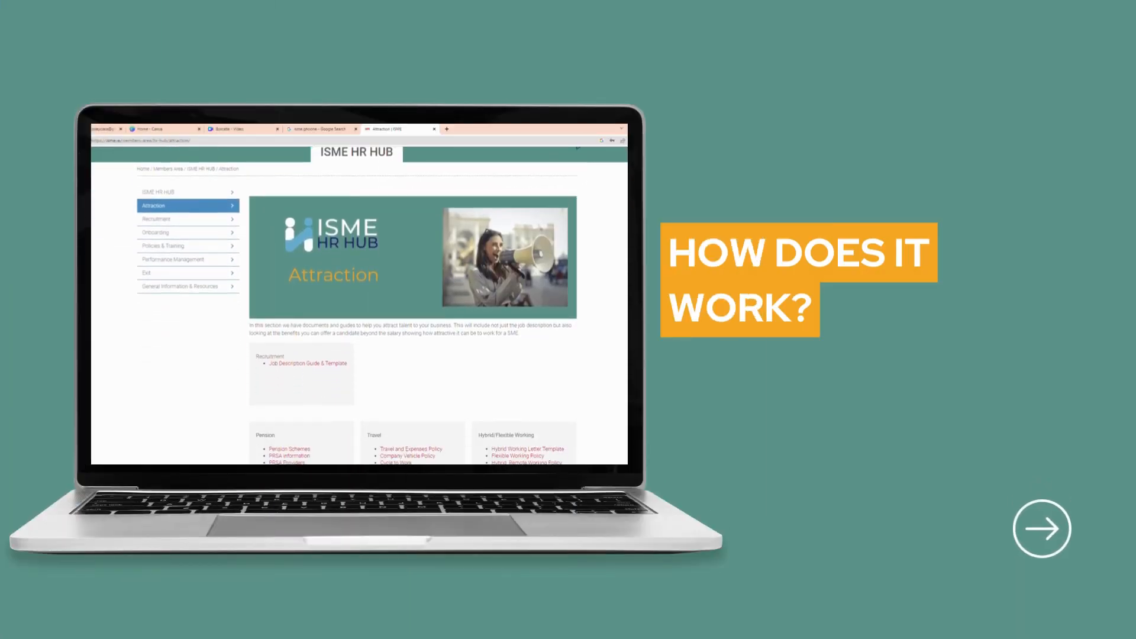
- Scroll through the Attraction and Onboarding documents to reach the Employee Handbook sample download
{"action": "scroll", "scroll_direction": "down", "scroll_amount": 3}
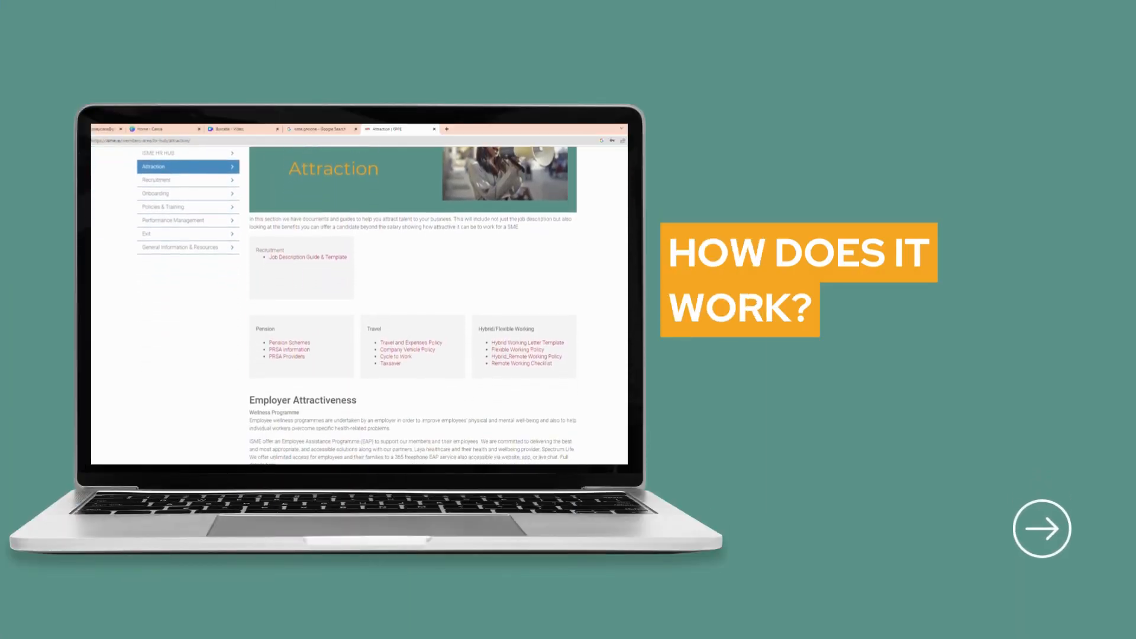
{"action": "scroll", "scroll_direction": "down", "scroll_amount": 3}
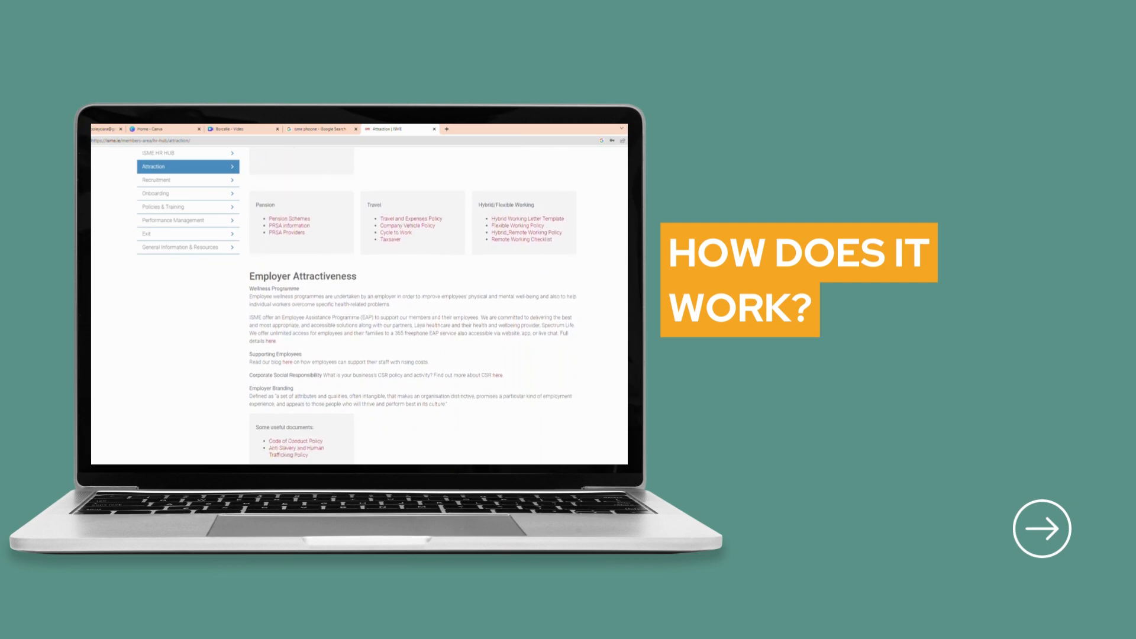
{"action": "scroll", "scroll_direction": "down", "scroll_amount": 3}
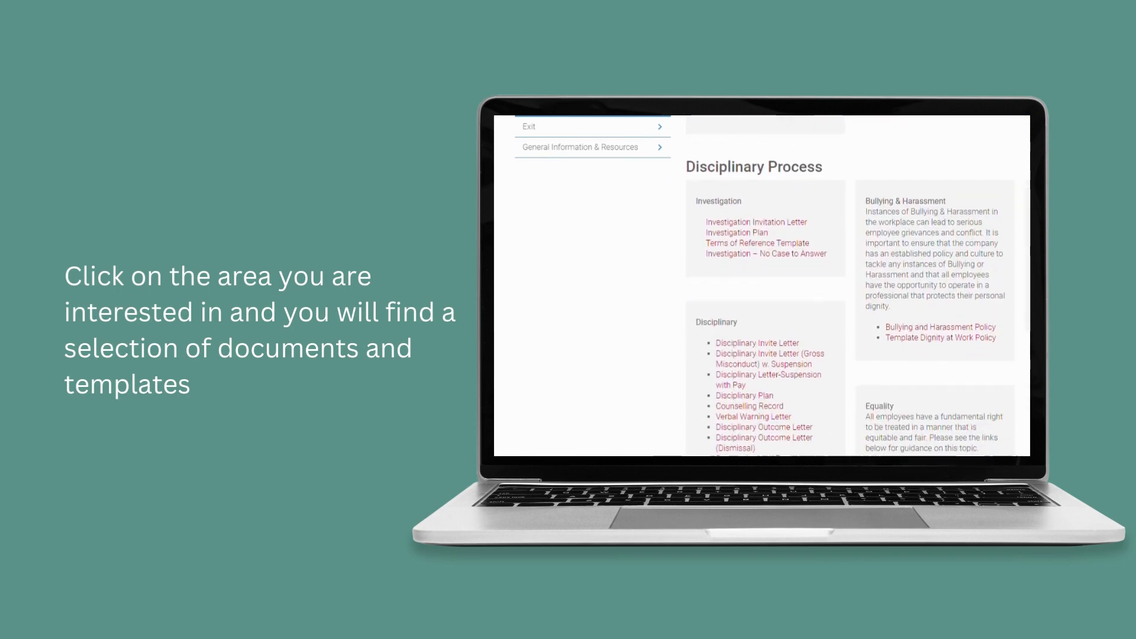
{"action": "scroll", "scroll_direction": "down", "scroll_amount": 3}
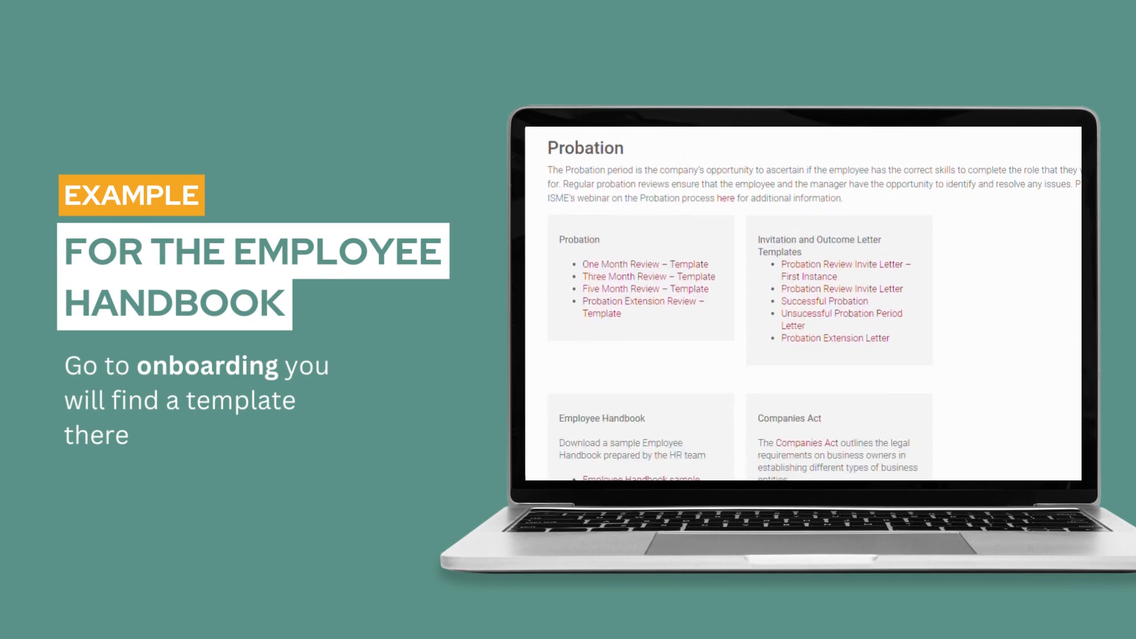
{"action": "scroll", "scroll_direction": "down", "scroll_amount": 3}
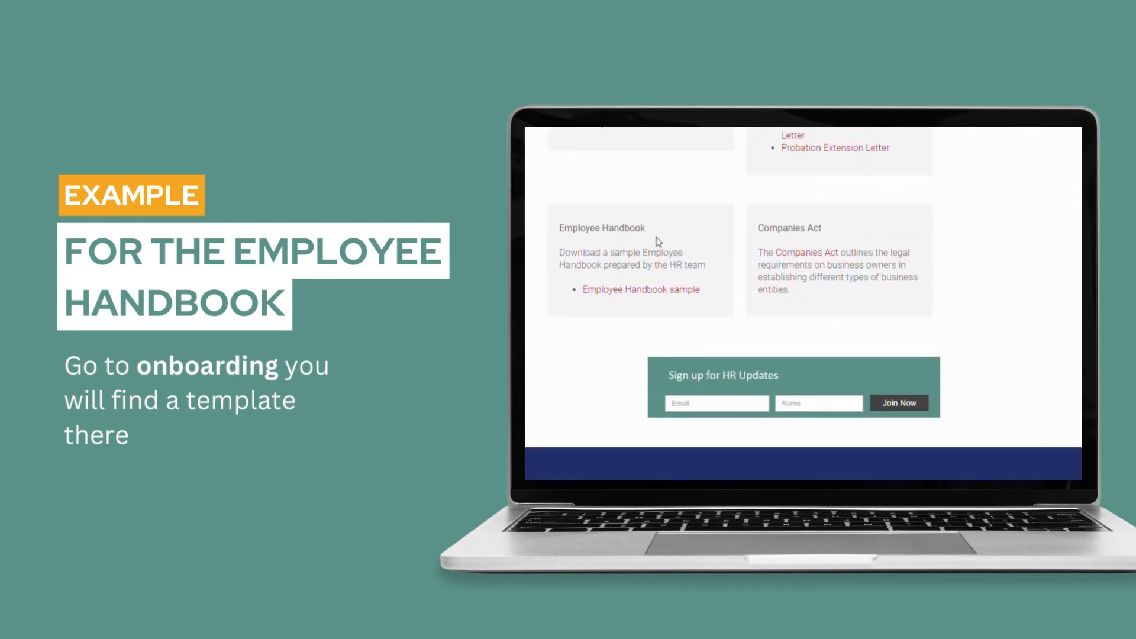
{"action": "double_click", "coordinate": [602, 228]}
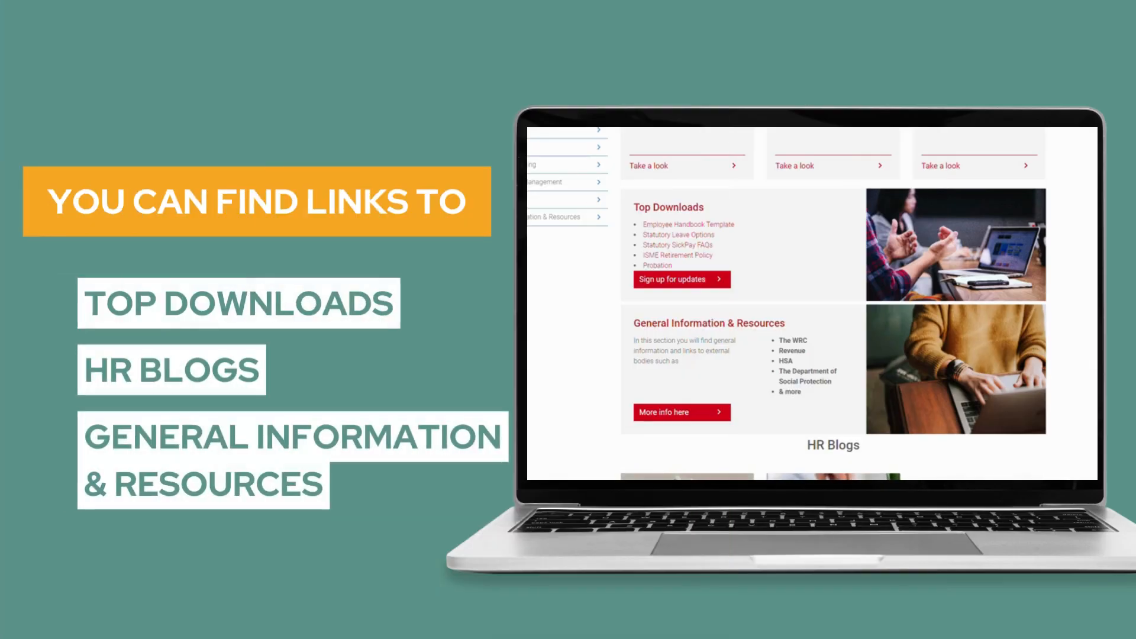
- Scroll to HR Blogs and open the EU Directive on Transparent and Predictable Working Conditions post
{"action": "scroll", "scroll_direction": "down", "scroll_amount": 3}
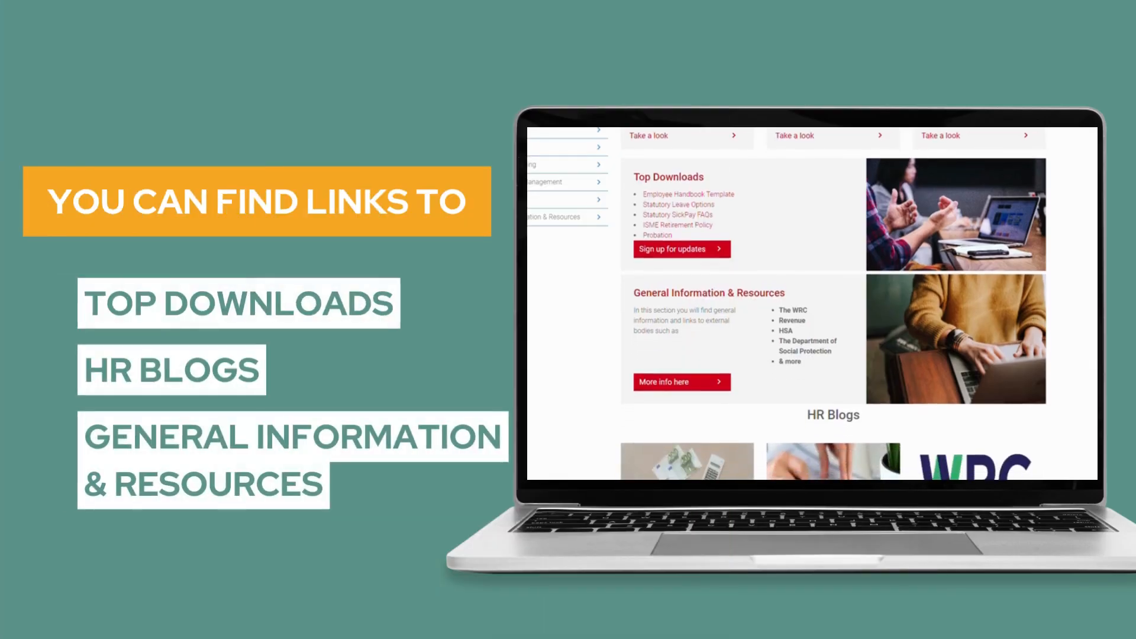
{"action": "scroll", "scroll_direction": "down", "scroll_amount": 3}
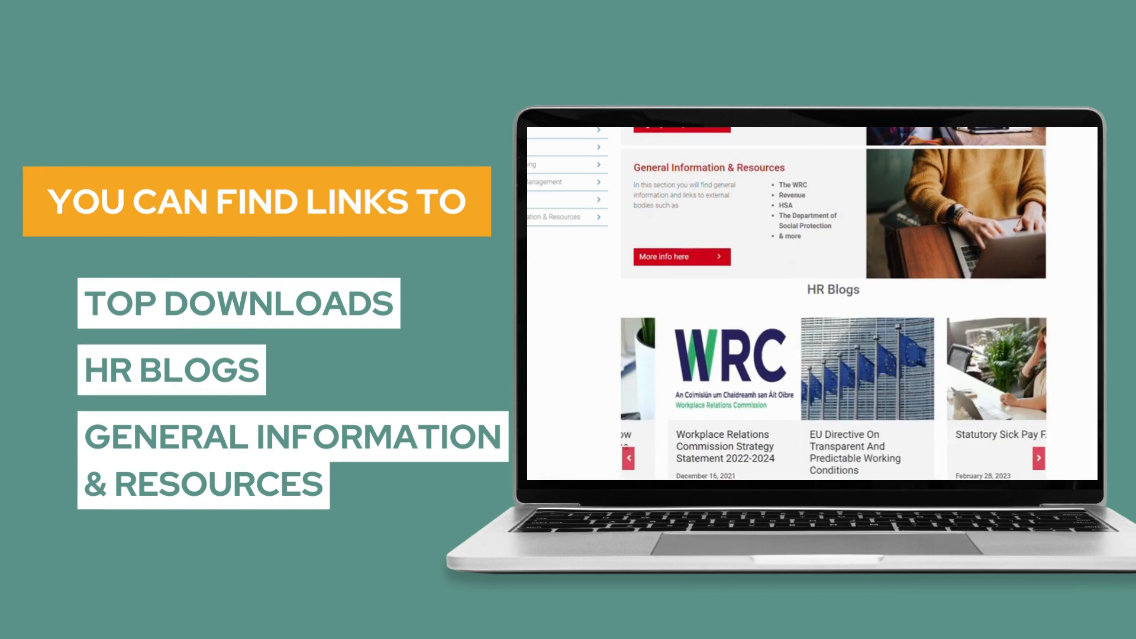
{"action": "scroll", "scroll_direction": "down", "scroll_amount": 3}
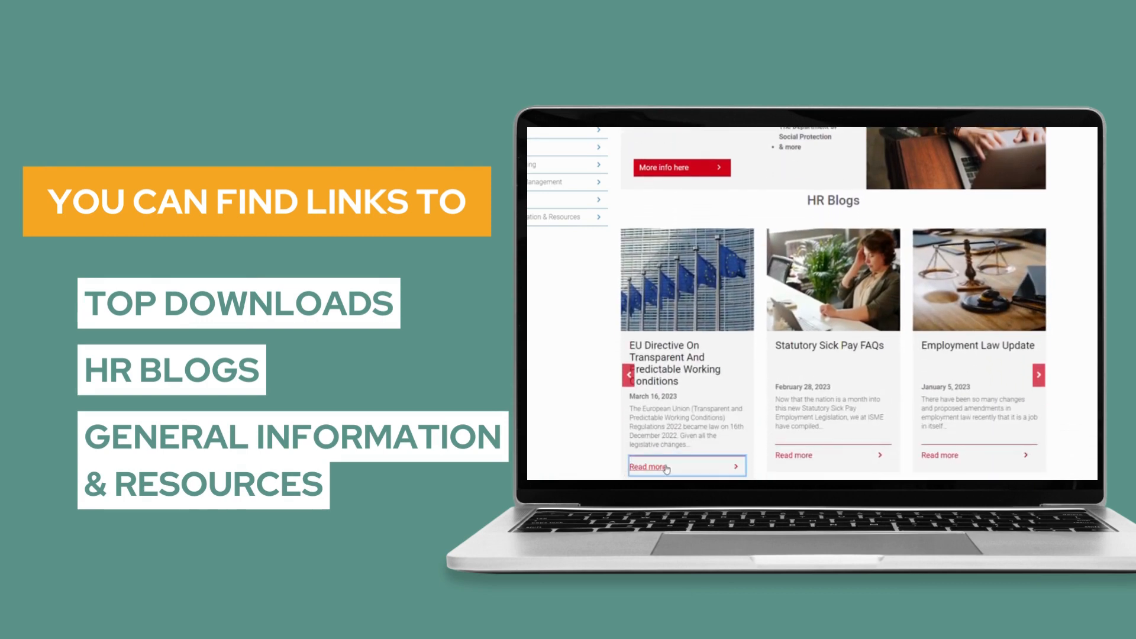
{"action": "left_click", "coordinate": [648, 466]}
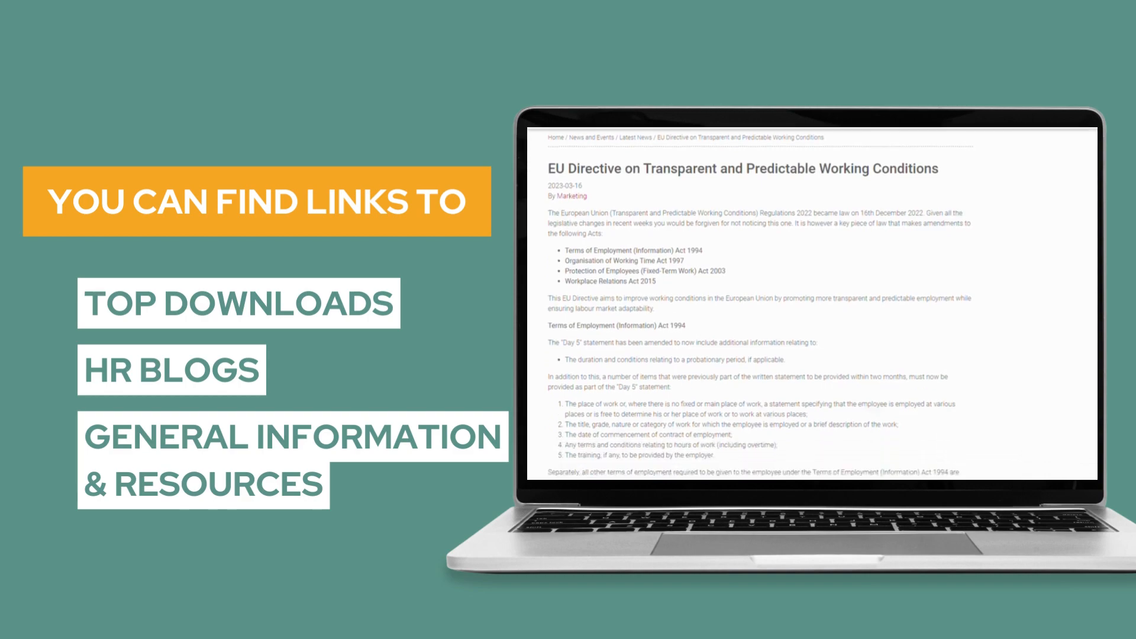